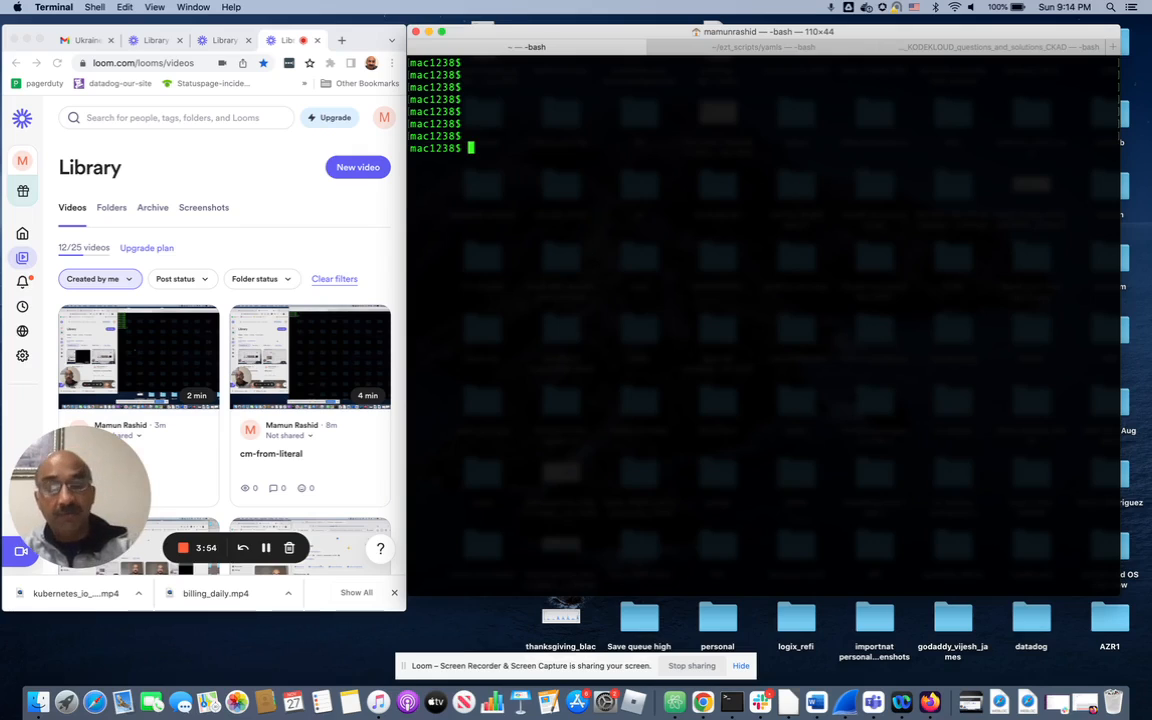
Query replica sets and pods with 'k get rs' and 'k get po', both returning no resources.
type("kubectl")
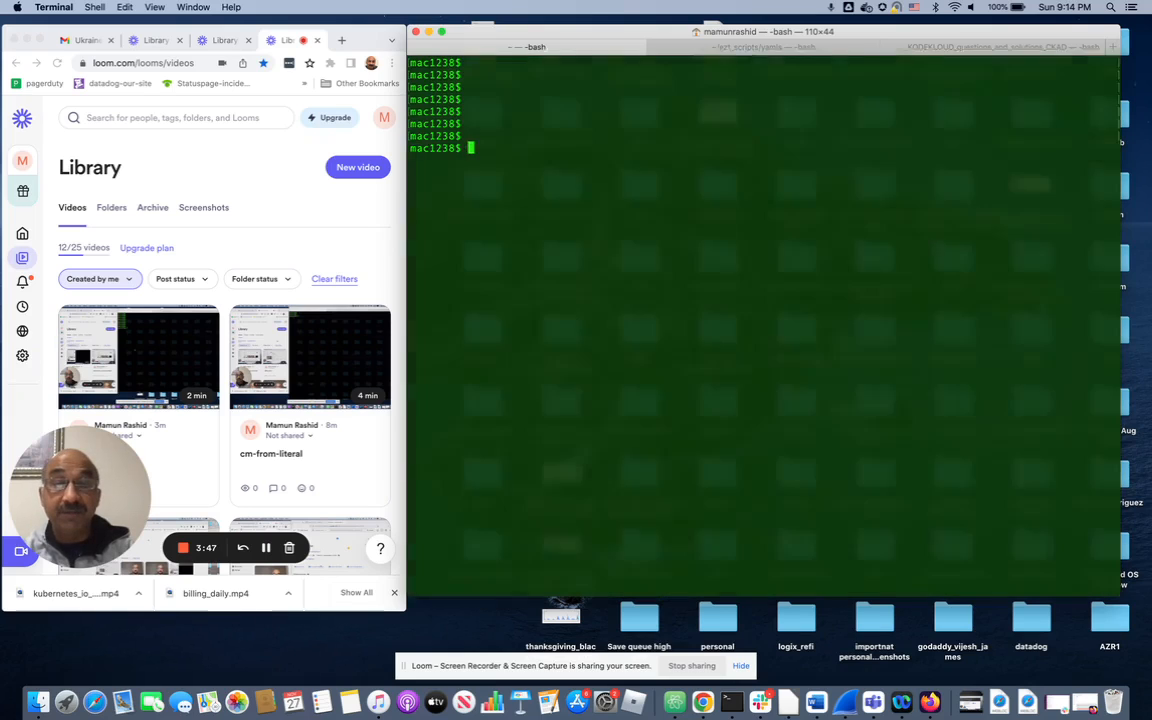
type("k get rs")
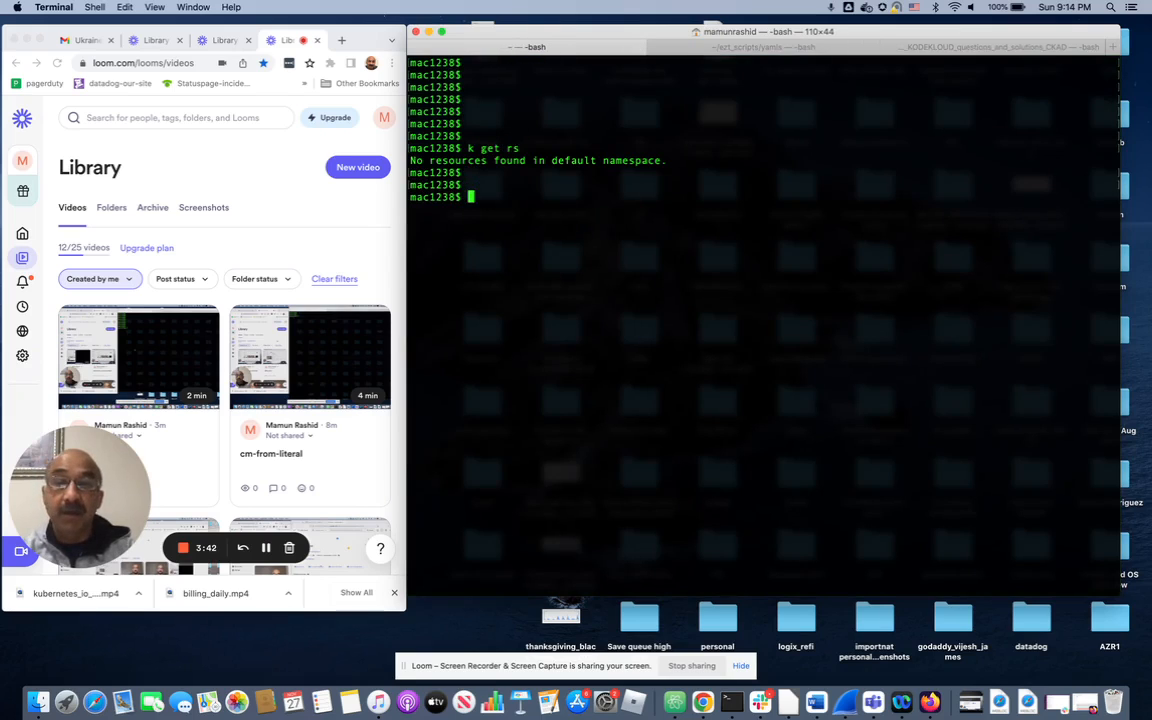
type("k get po")
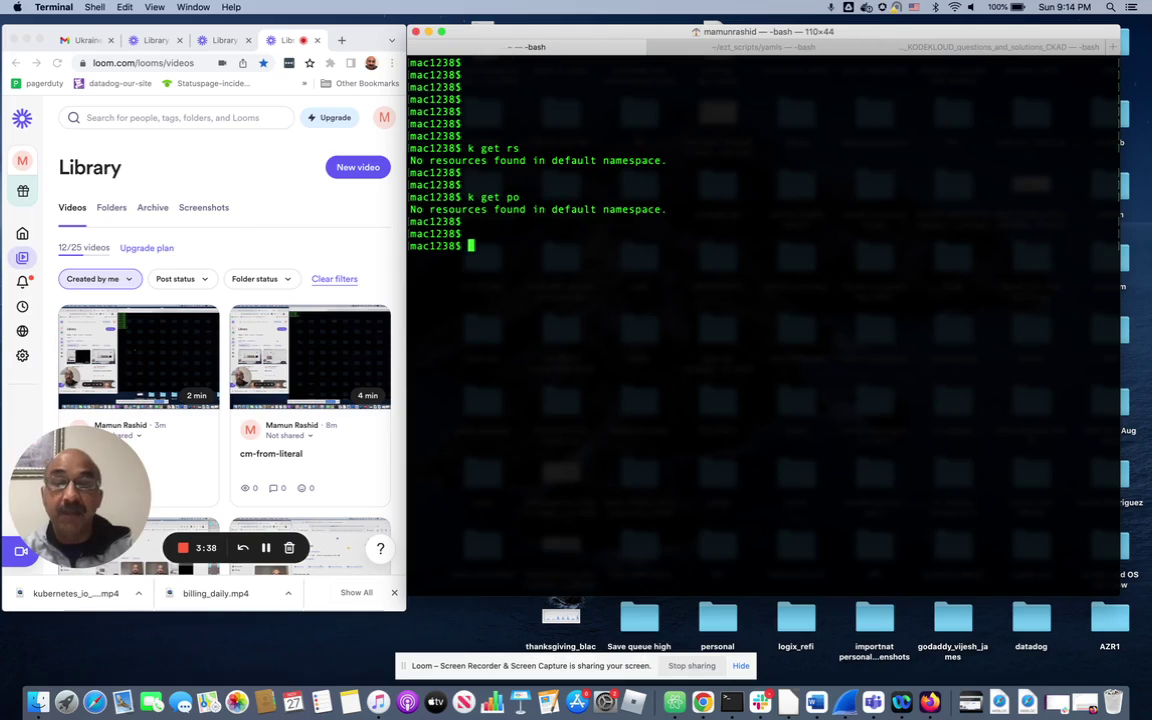
type("c")
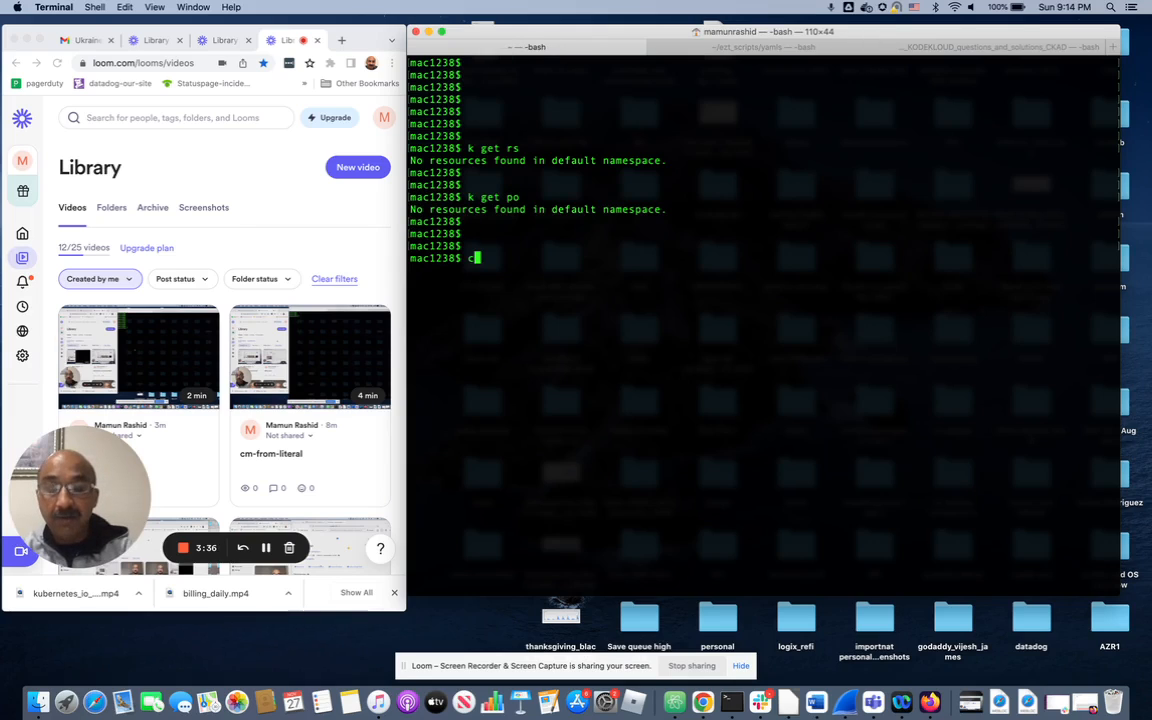
Show 'kubectl create deploy' usage help and reuse its nginx replicas example for my-dep.
type("ku")
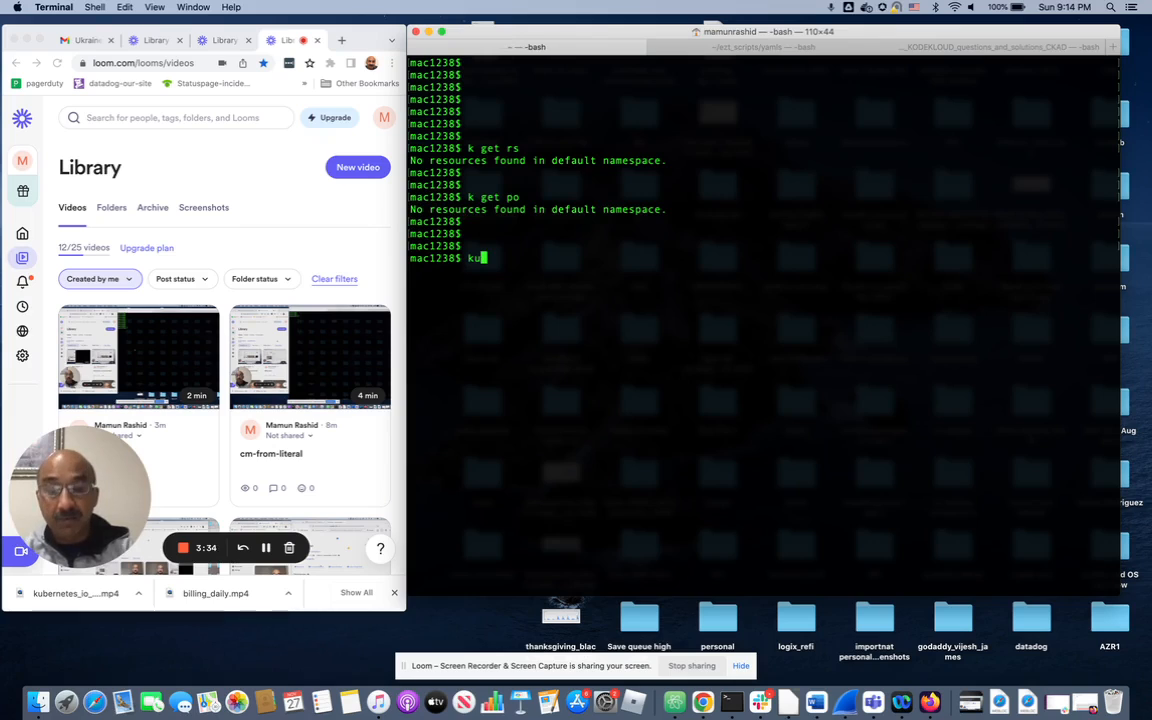
type("b")
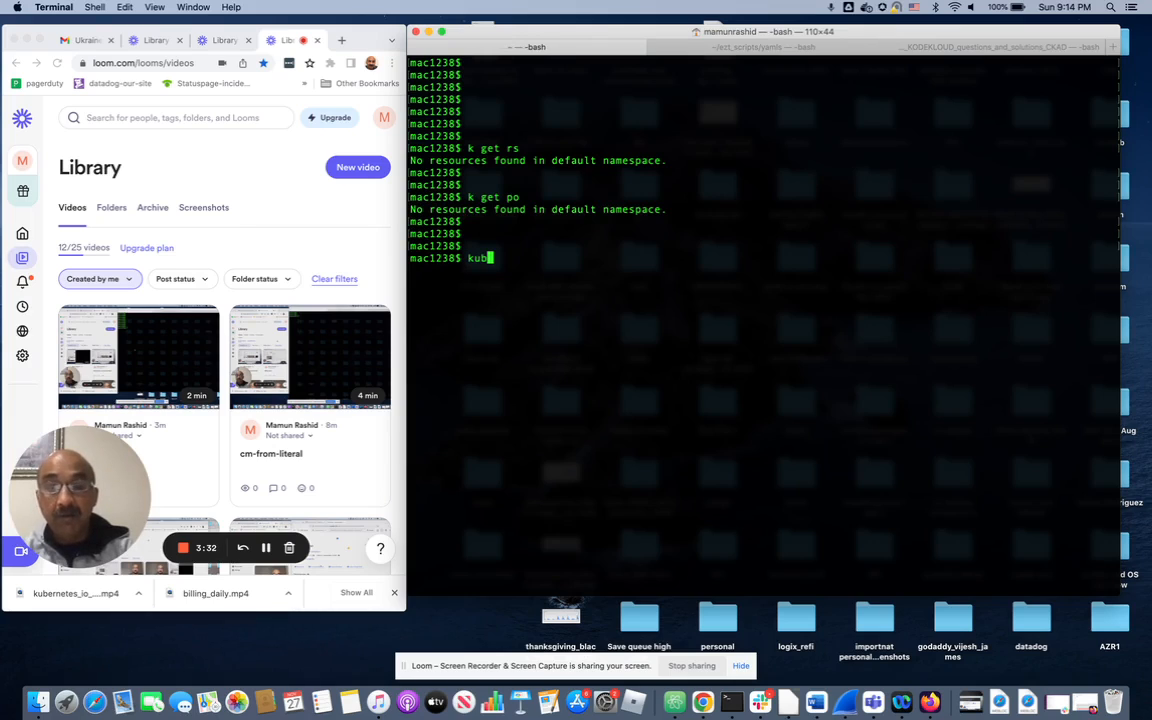
type("ectl")
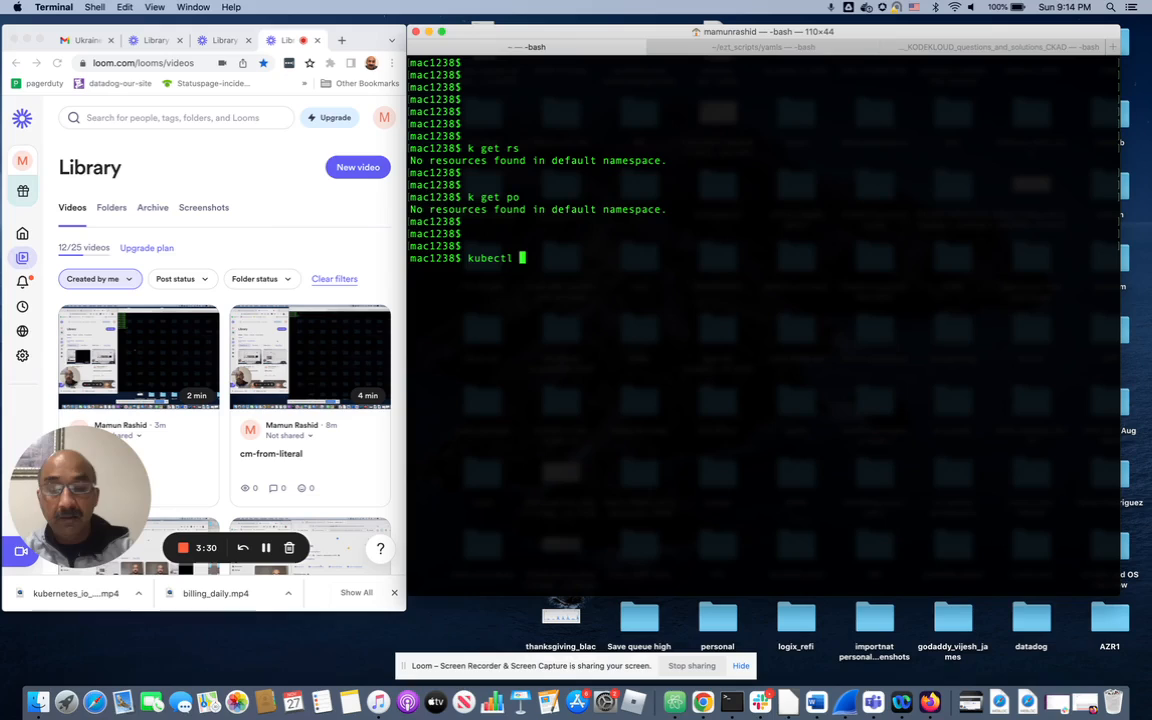
type("cf")
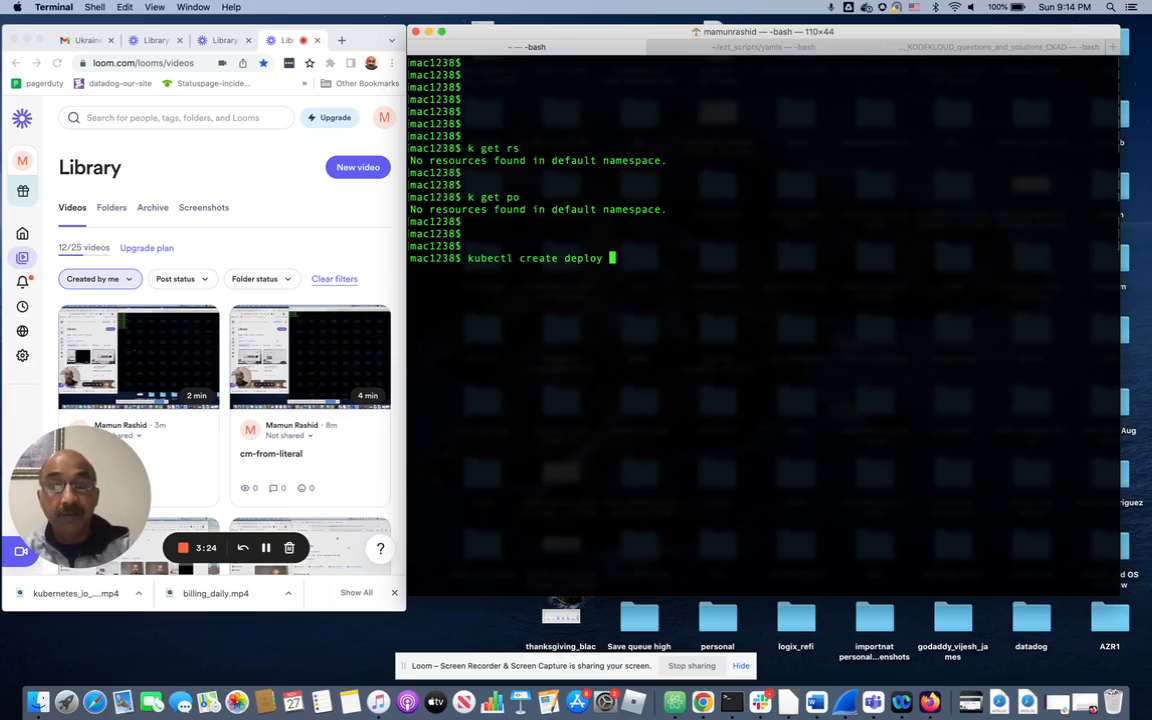
key("Return")
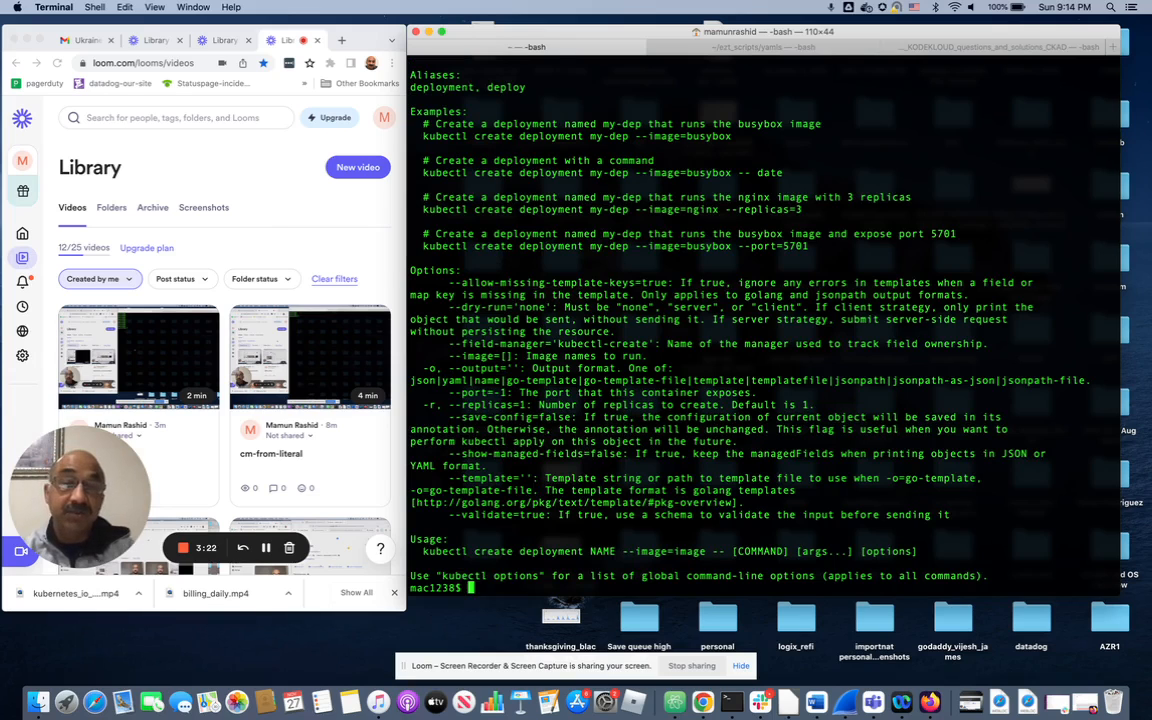
mouse_move(604, 210)
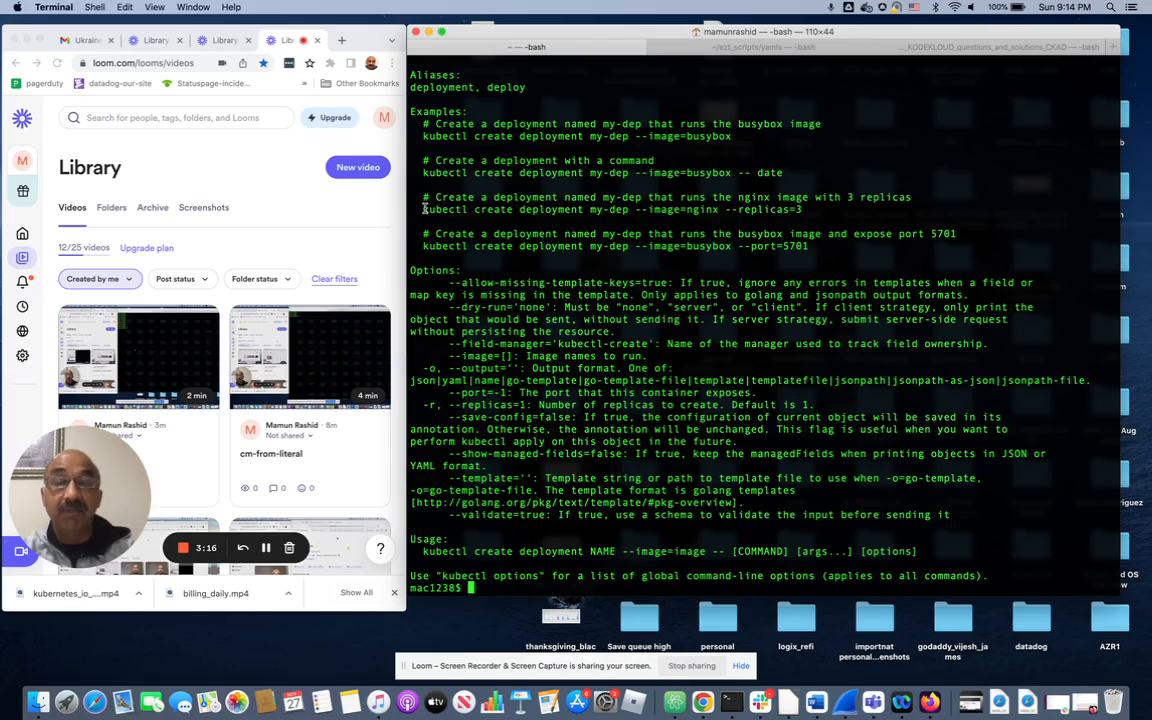
left_click_drag(422, 210, 804, 210)
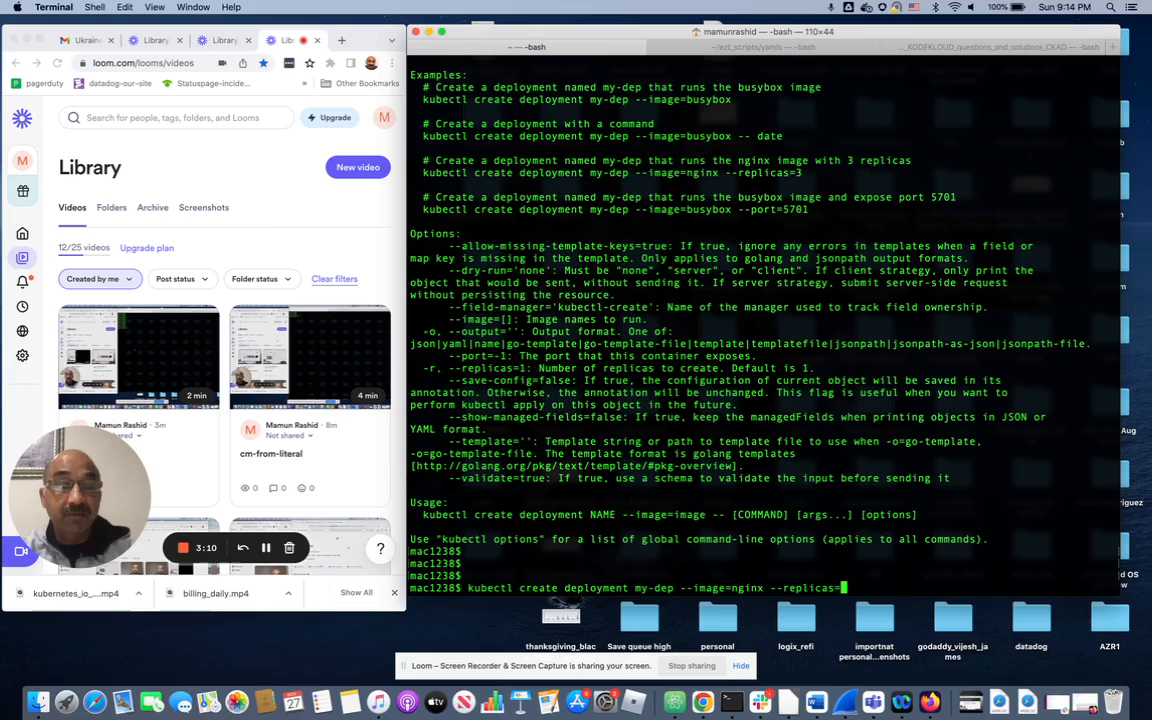
Create deployment my-dep with --image=nginx --replicas=30, then draft 'k get po'.
type("30")
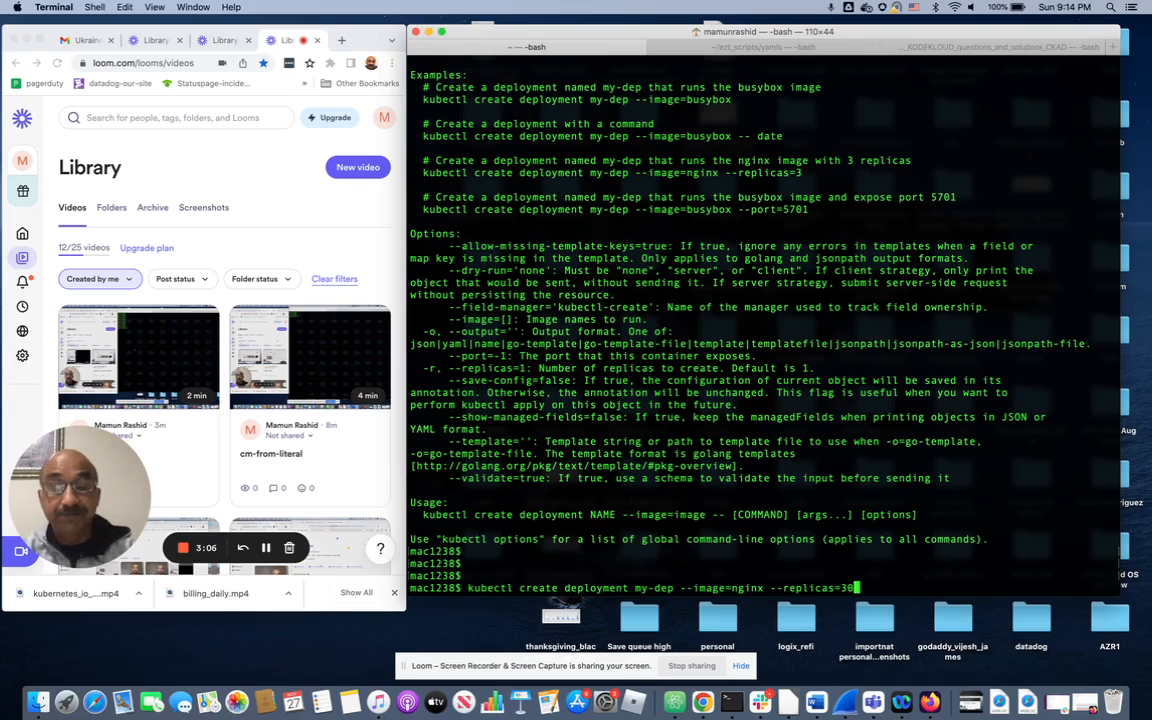
key("Return")
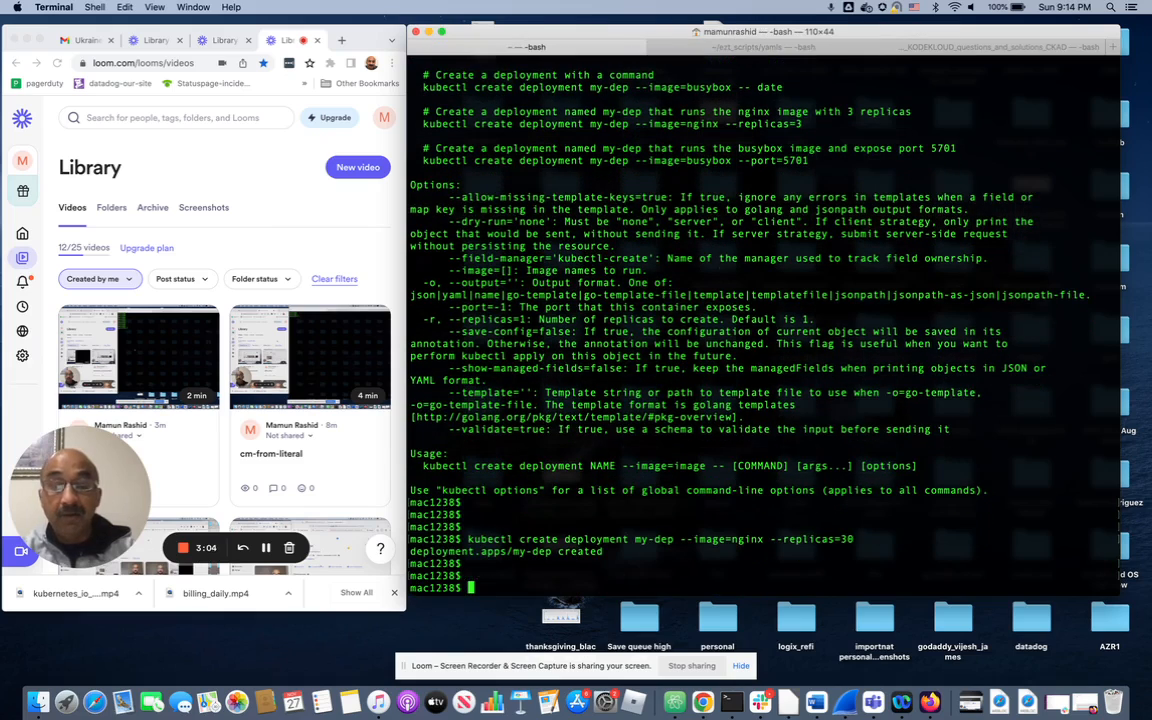
type("k")
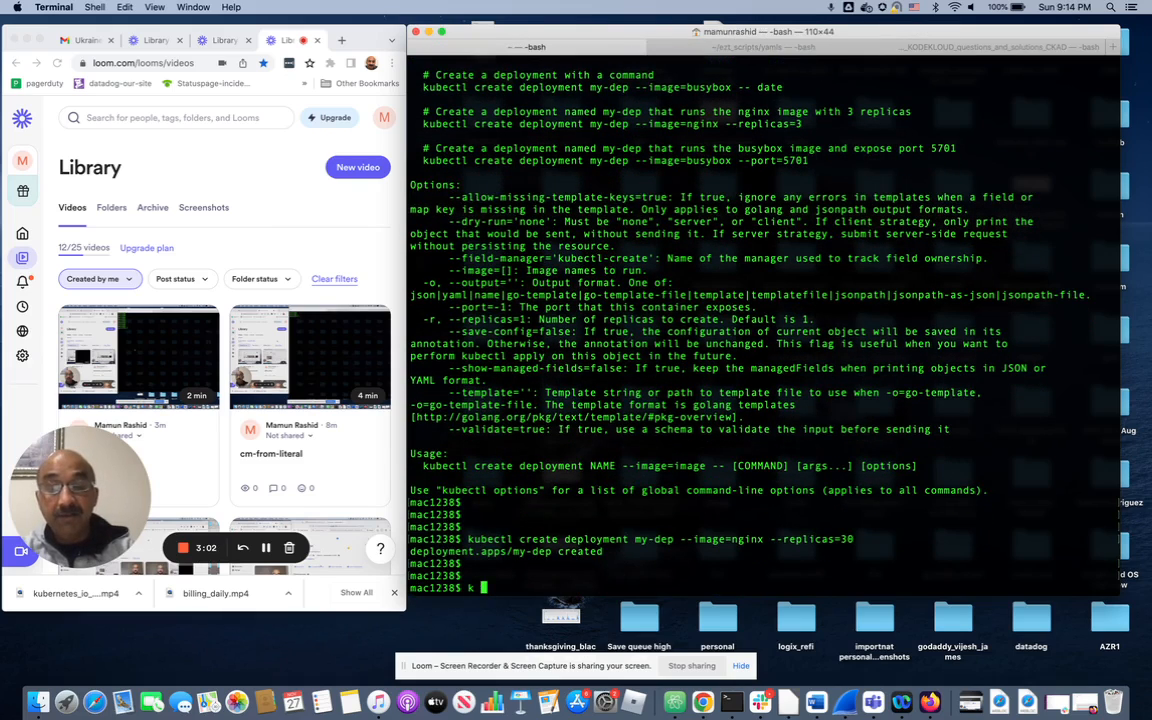
type("get")
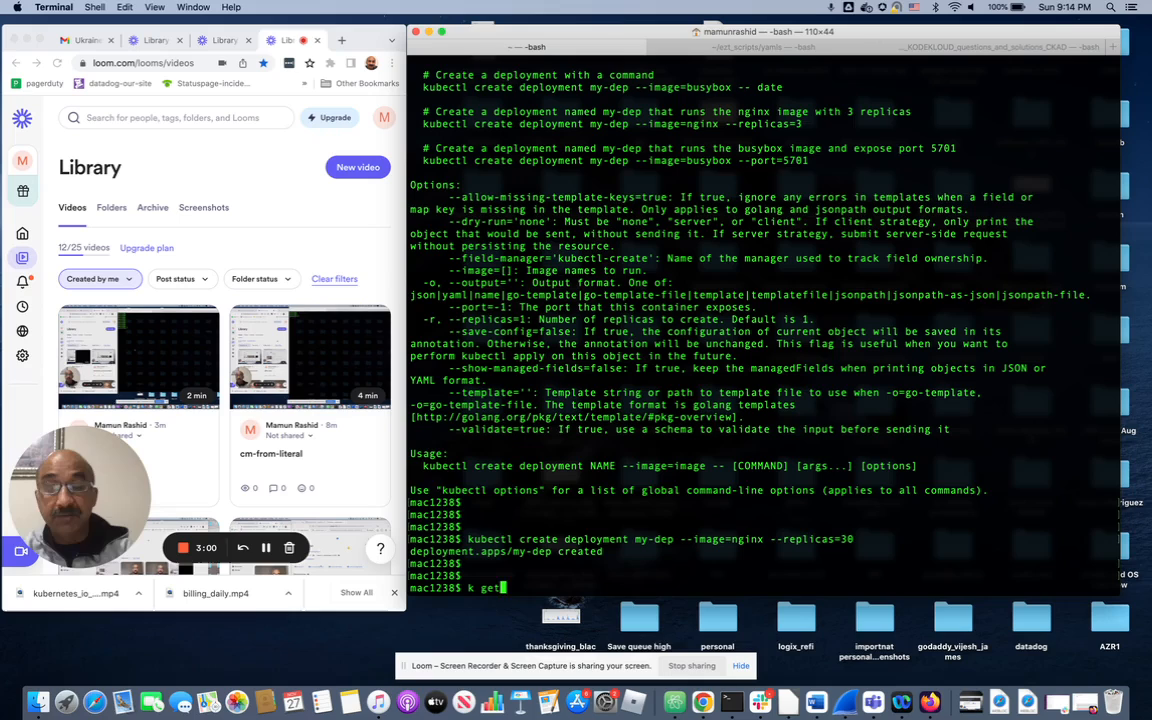
type("po")
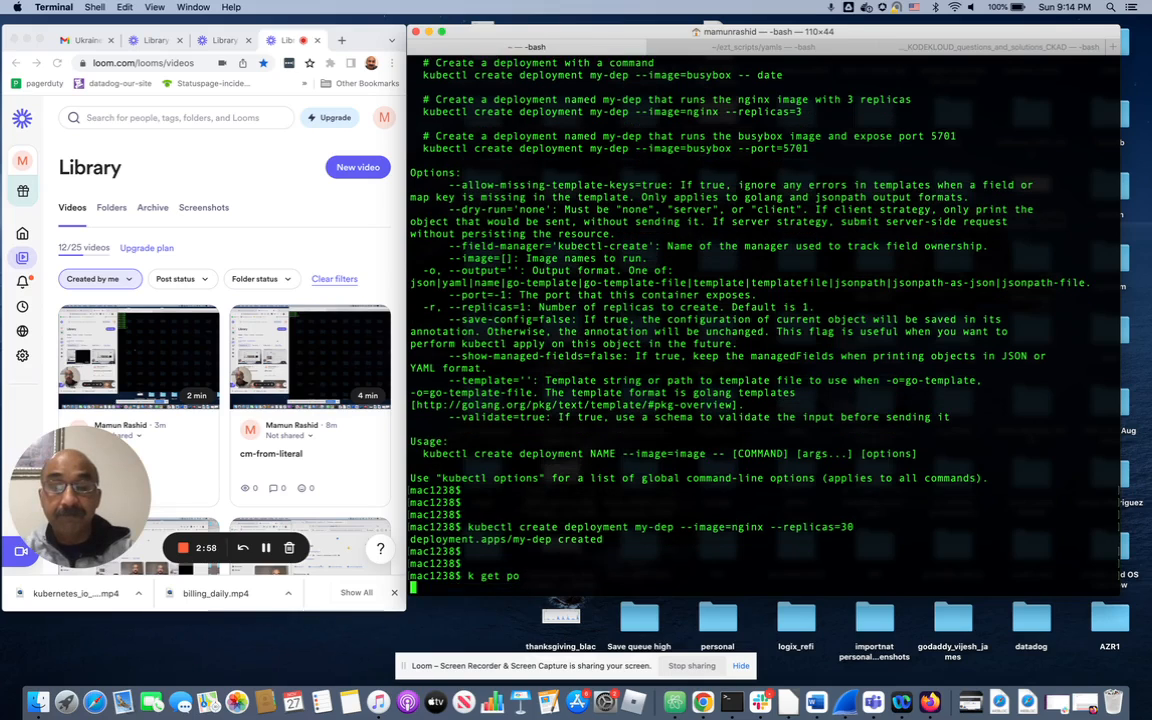
List the pods and count Running ones with 'k get po | grep Run | wc -l', confirming 30.
key("Return")
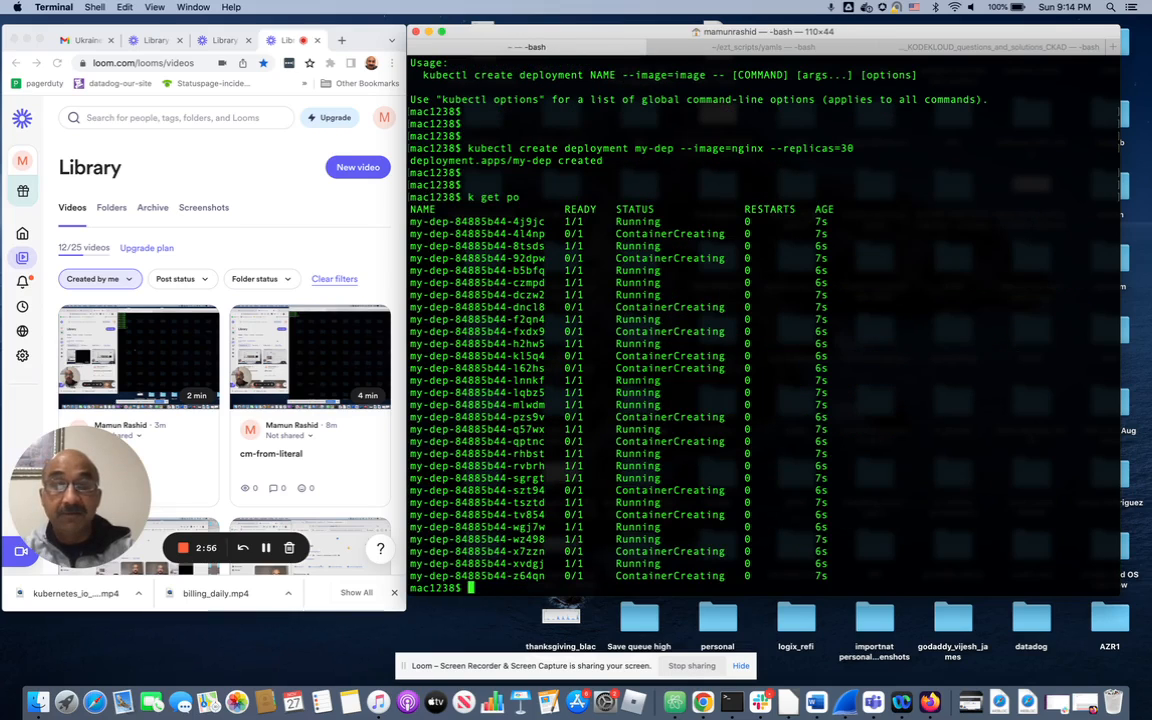
type("k get po | grep")
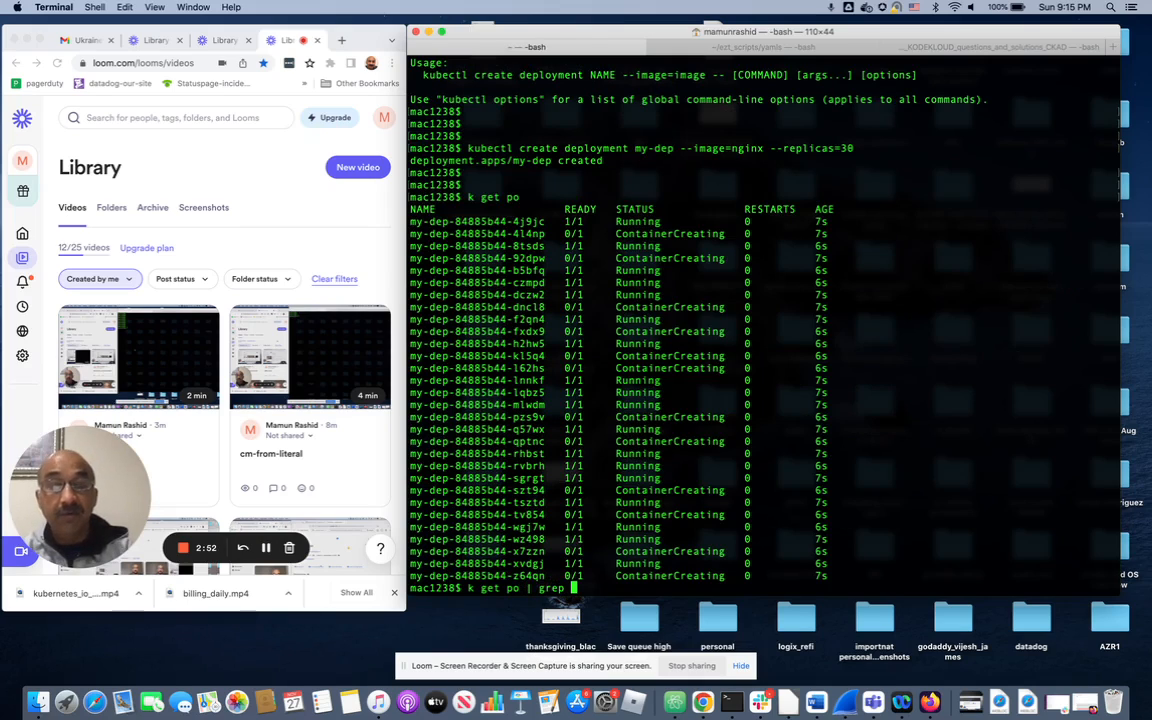
type("Run")
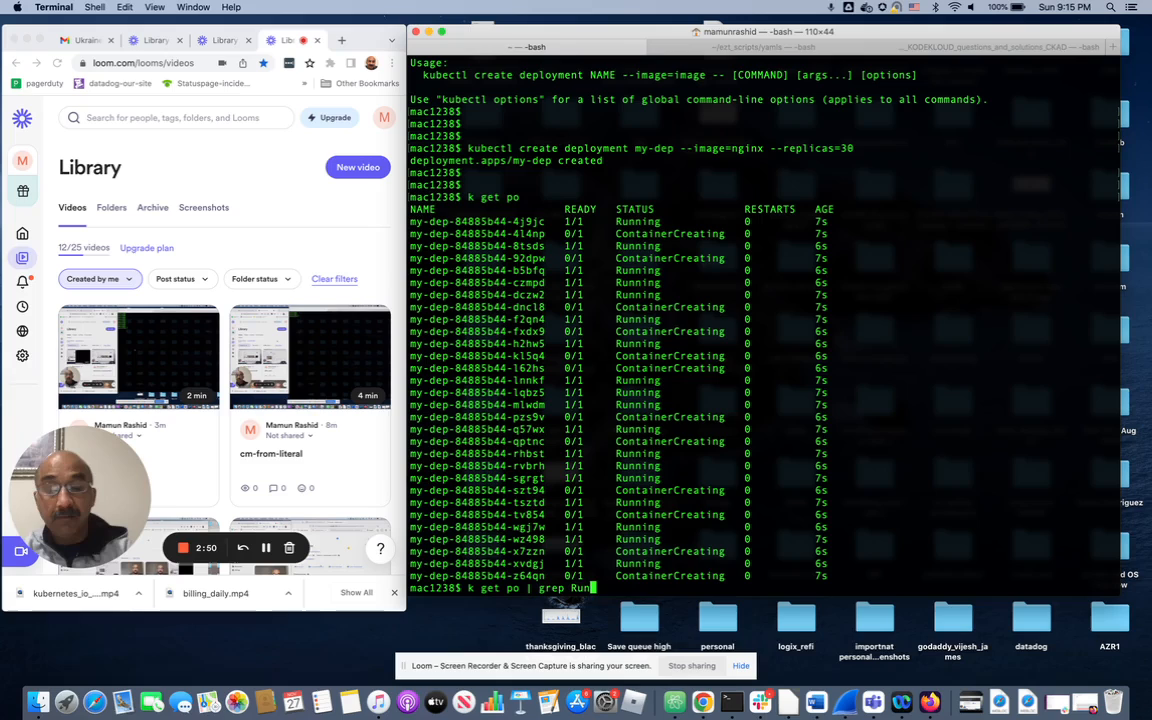
type("| wc -l")
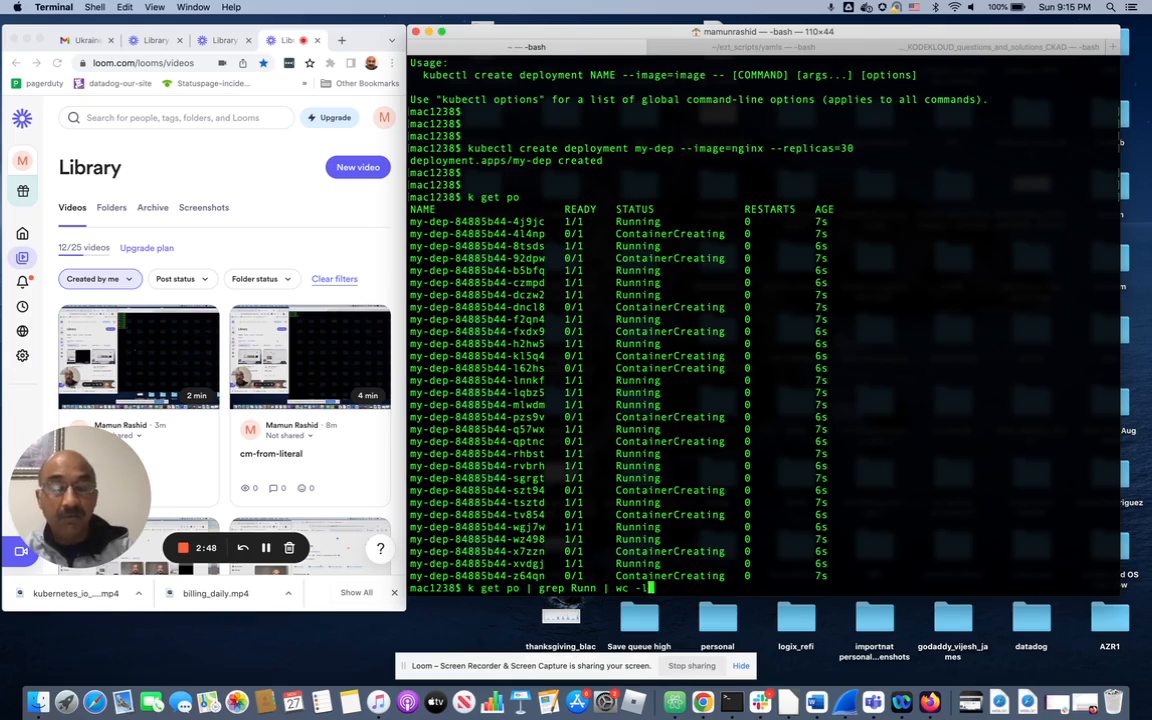
key("Return")
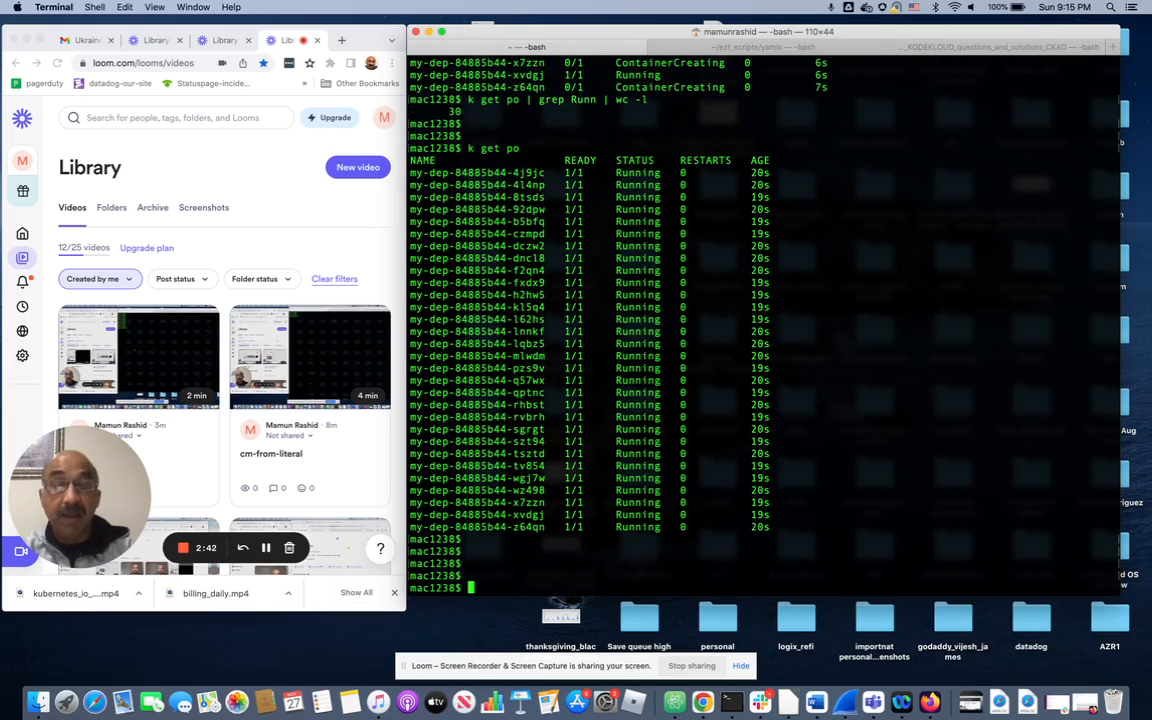
type("k get deploy")
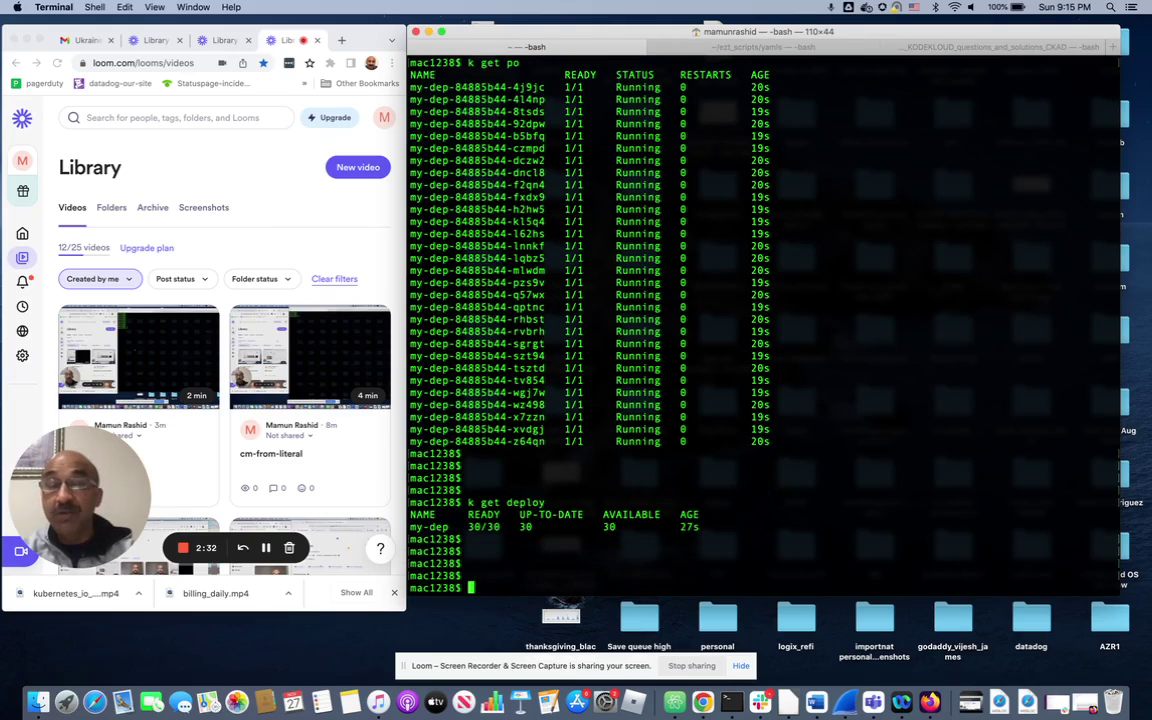
Show the my-dep replica set with 'k get rs' reporting 30 desired, current and ready.
type("k get r")
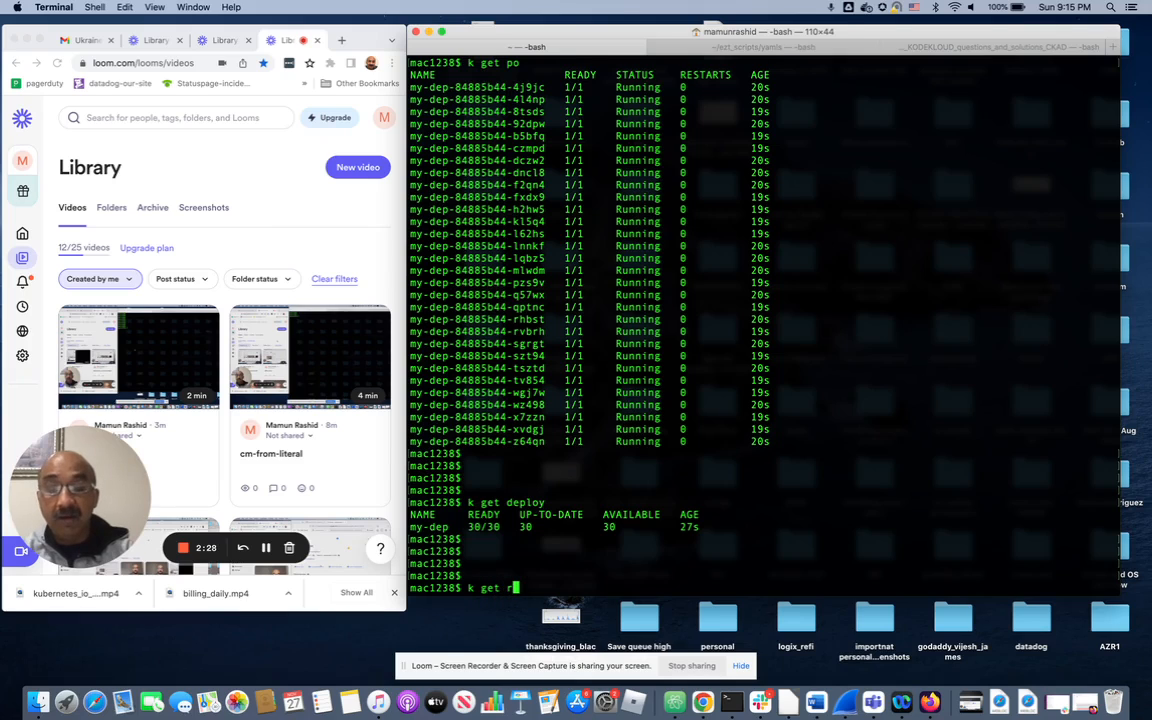
key("Enter")
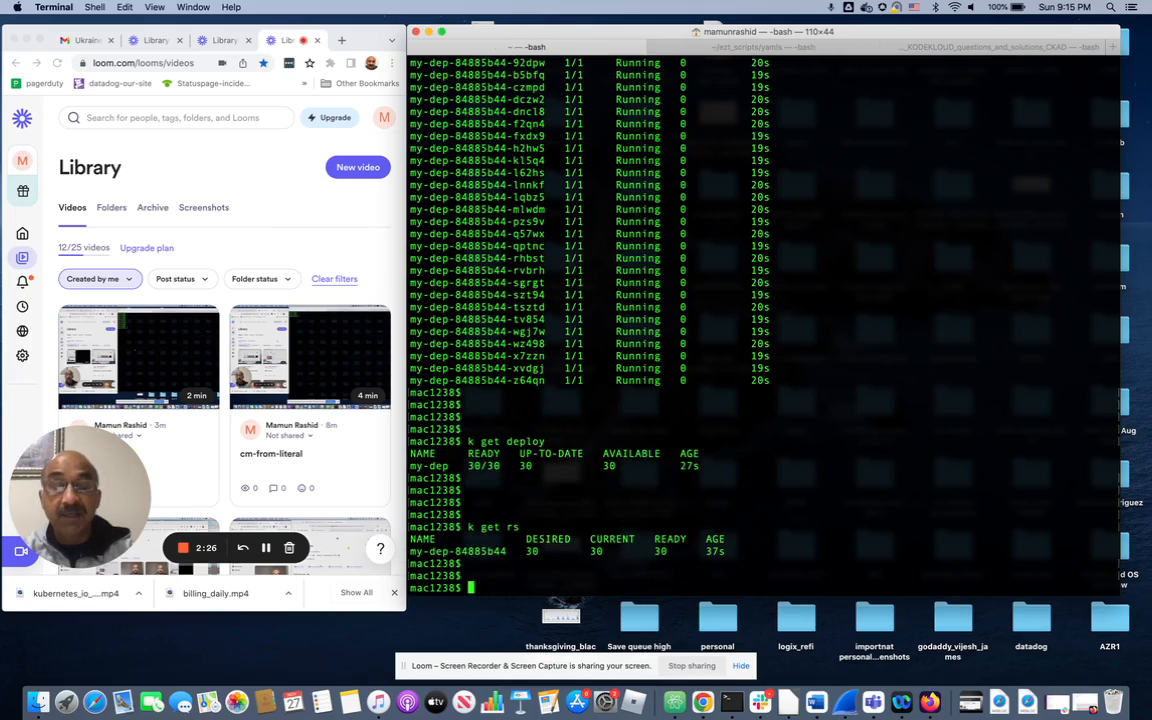